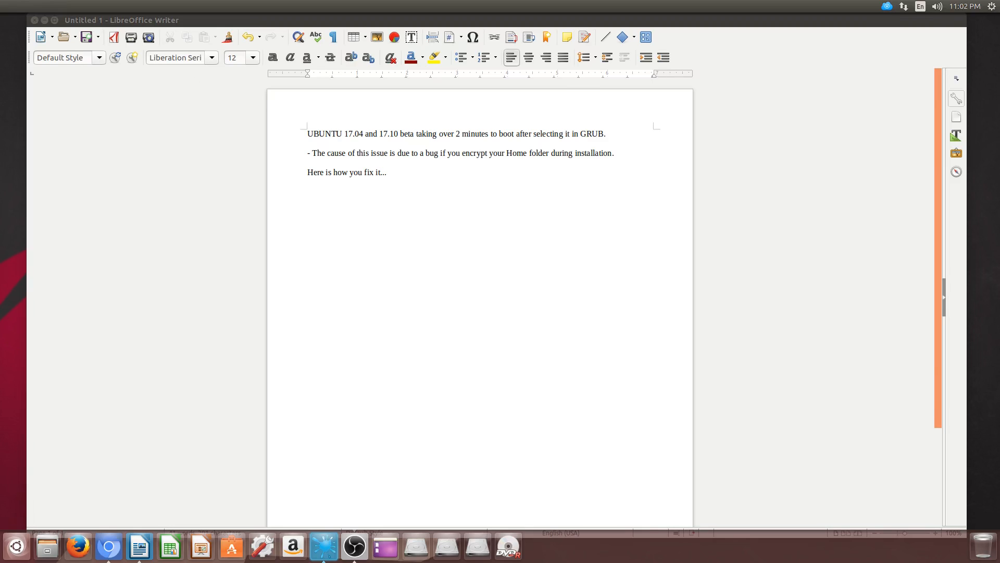
# - Launch a terminal window over the Writer fix-notes document
pyautogui.click(386, 546)
pyautogui.write('gksudo gedit /et')
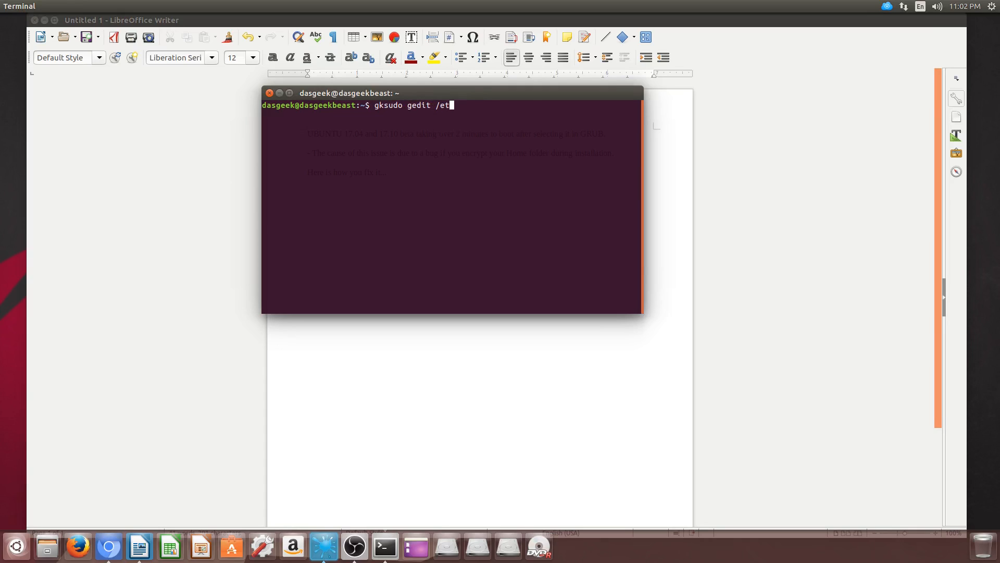
# - Run gksudo gedit /etc/crypttab and confirm the administrator password
pyautogui.write('c/cryptab')
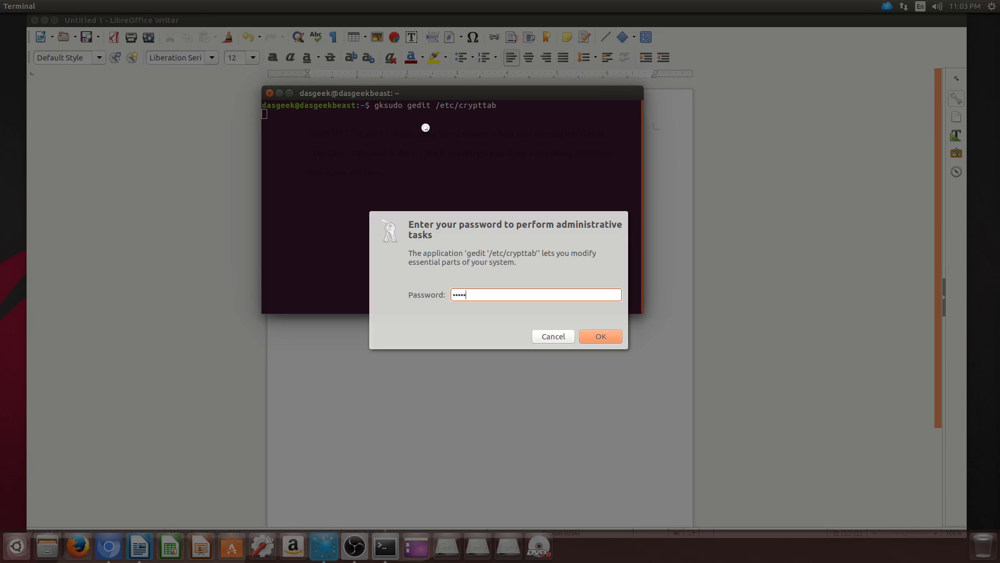
pyautogui.click(600, 336)
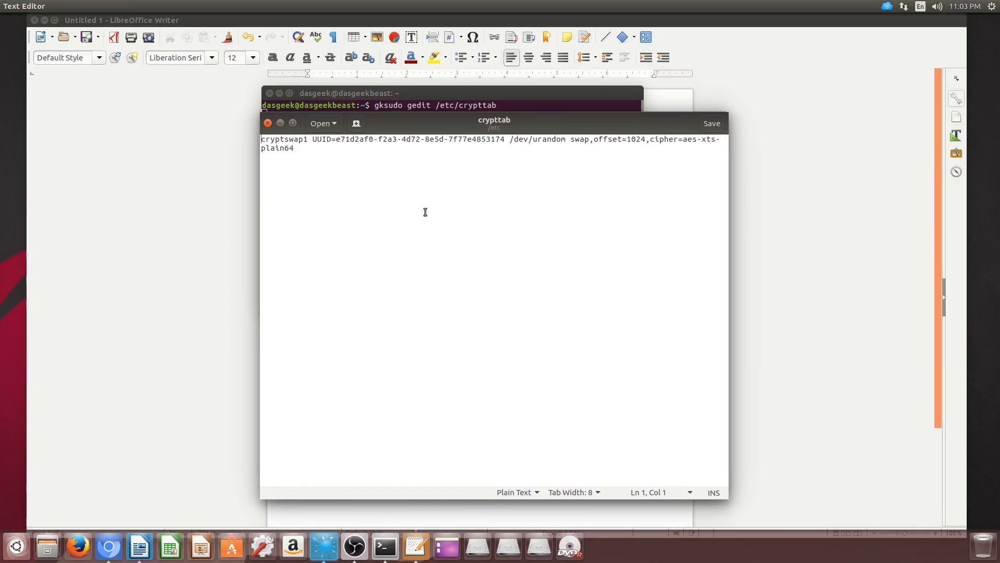
# - Replace the cryptswap1 UUID with /swapfile, save crypttab, and close the editor and terminal
pyautogui.moveTo(311, 138); pyautogui.dragTo(397, 139)
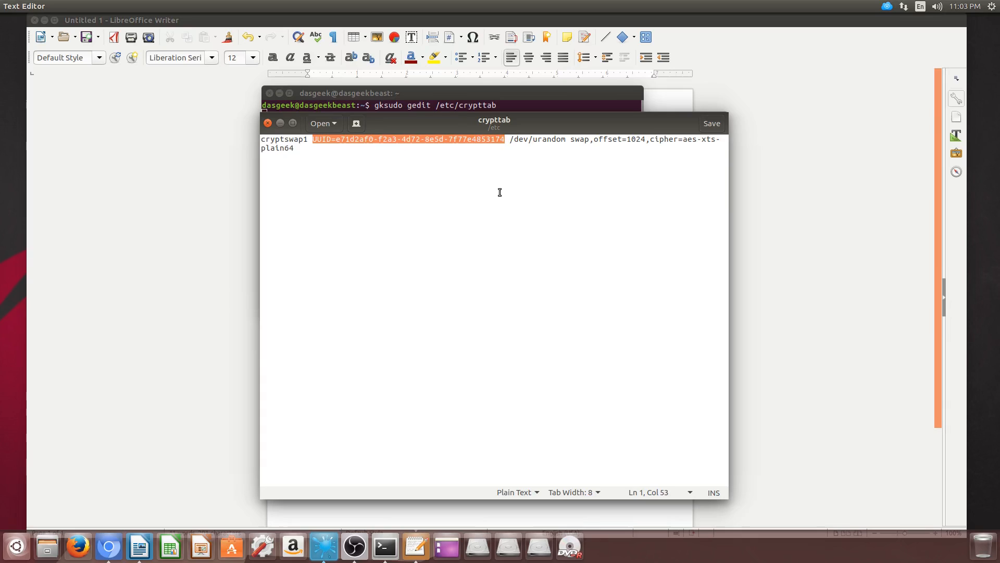
pyautogui.press('Delete')
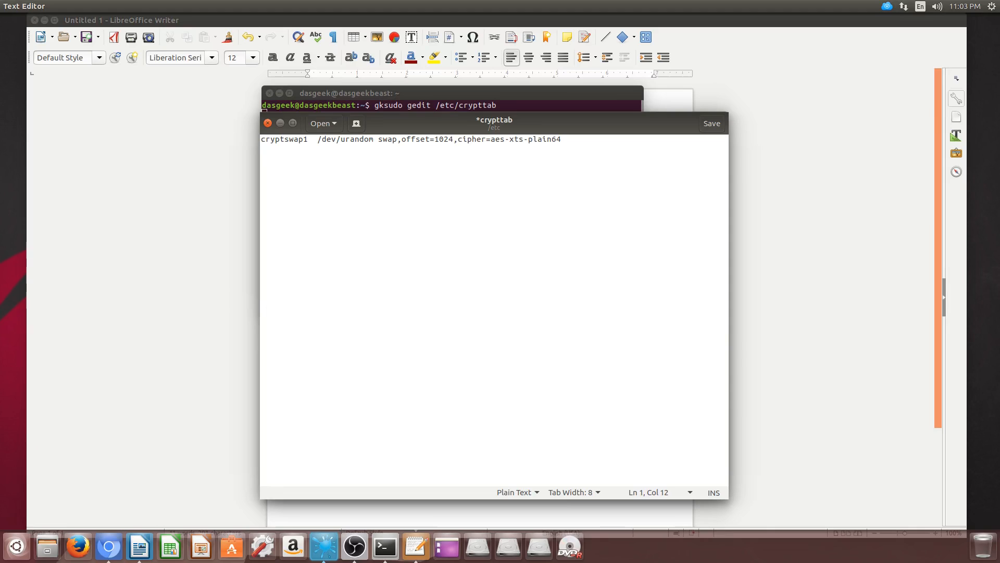
pyautogui.write('/swapfile')
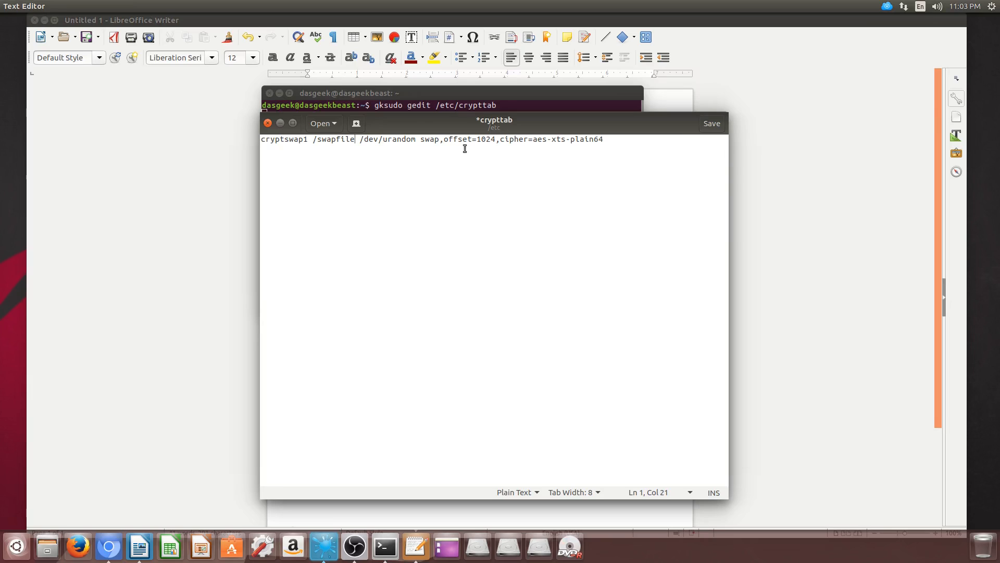
pyautogui.click(712, 123)
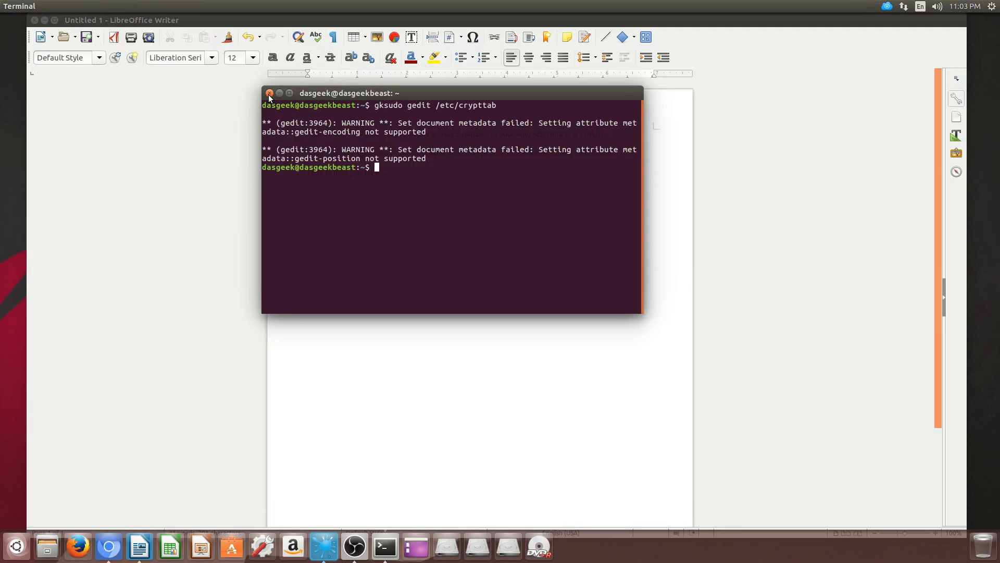
pyautogui.click(269, 94)
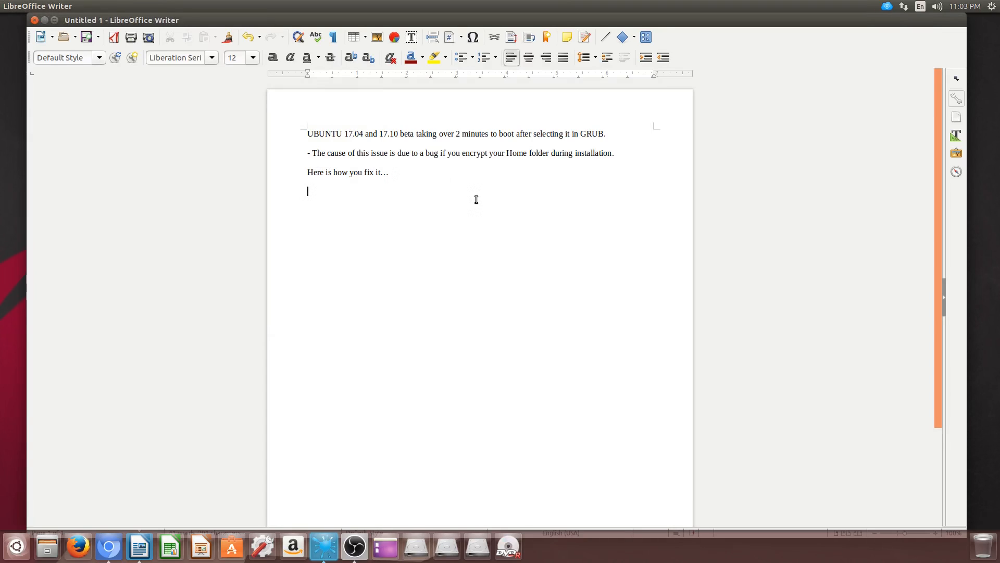
# - End the notes with "That's it. Now reboot."
pyautogui.write("That's it.")
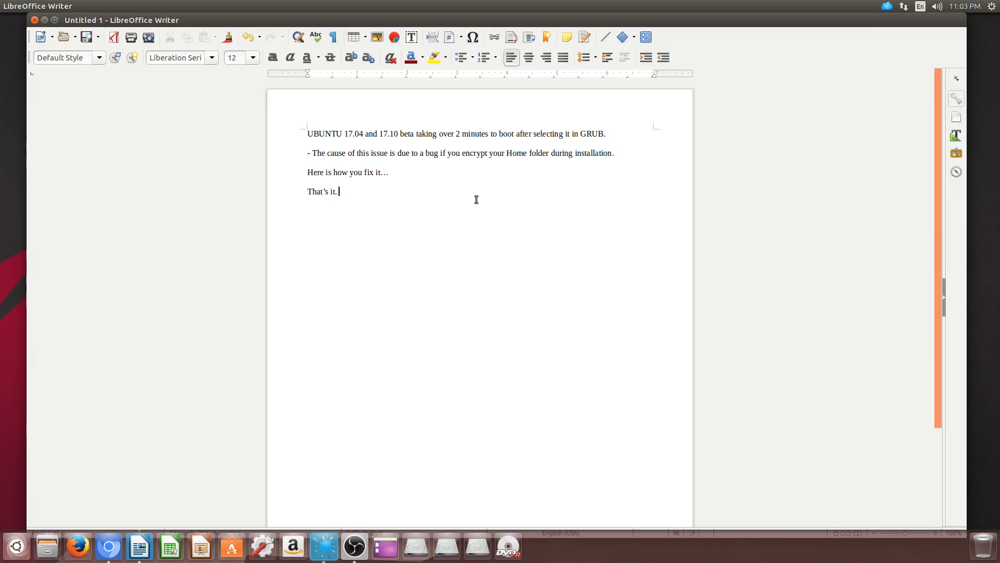
pyautogui.write('Now reboot.')
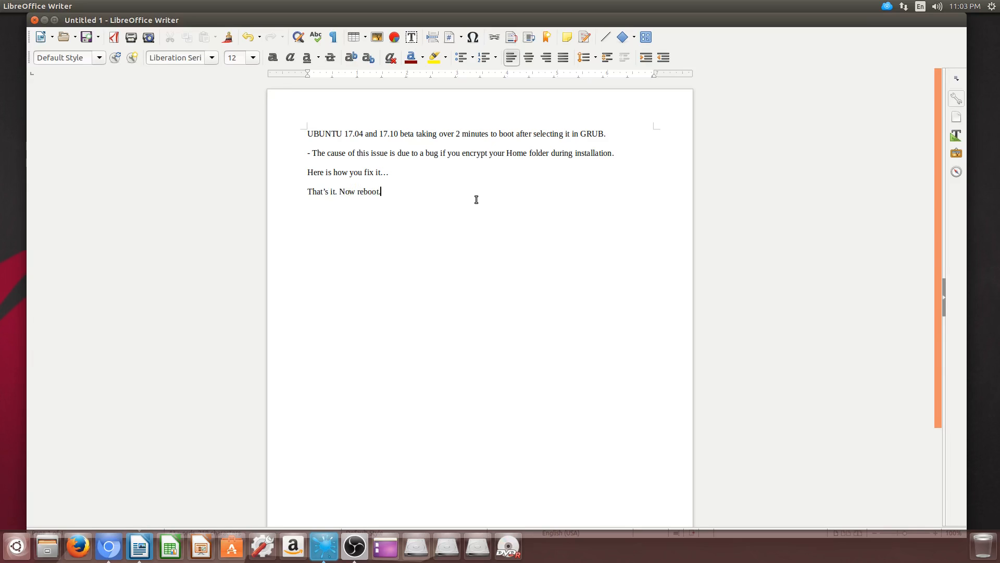